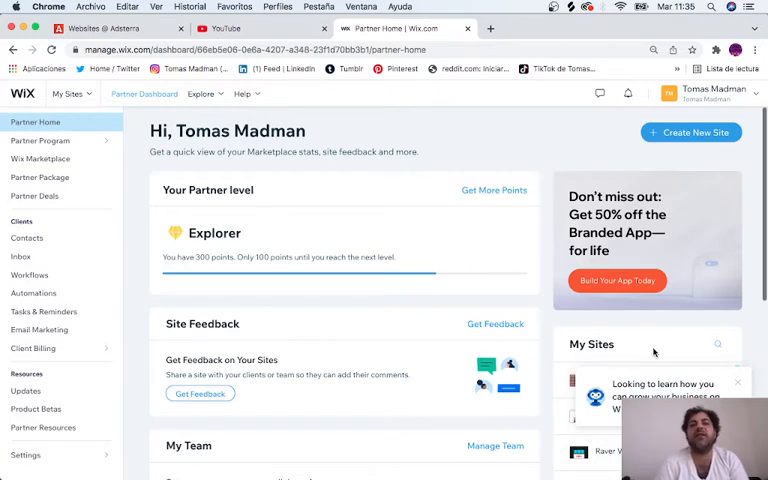
mouse_move(462, 252)
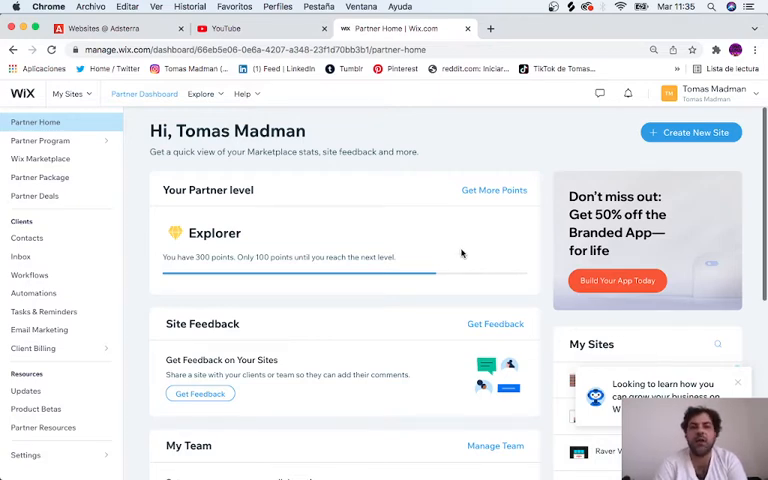
mouse_move(392, 130)
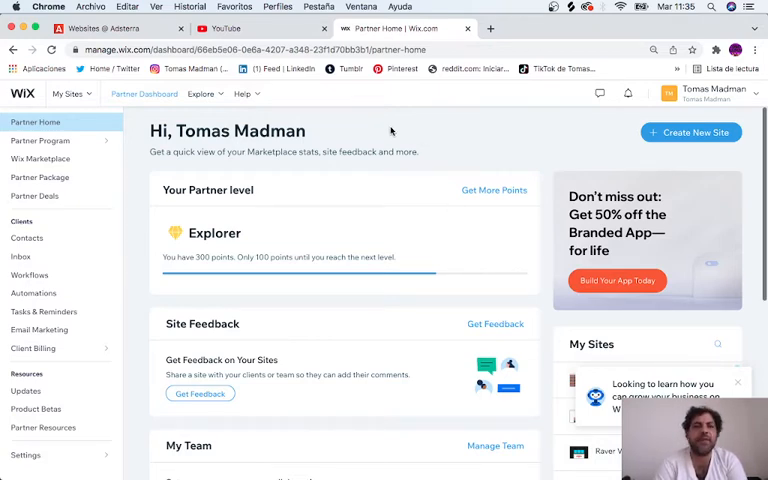
Go to My Sites and bring up the Firestick Channels site dashboard
left_click(68, 92)
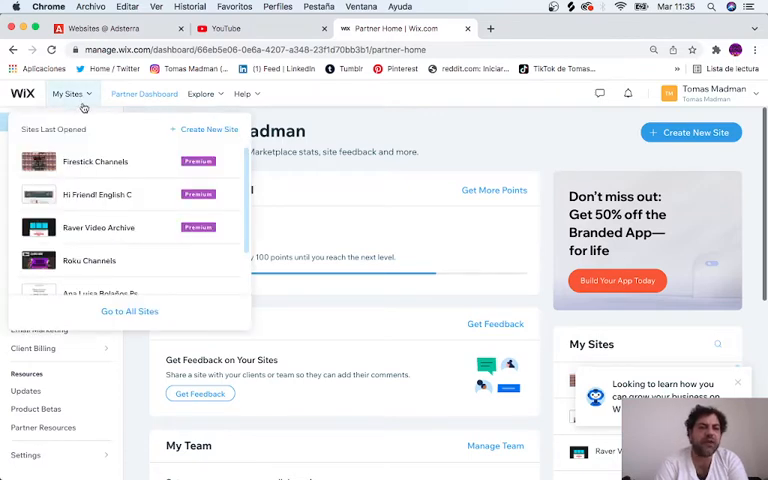
left_click(96, 164)
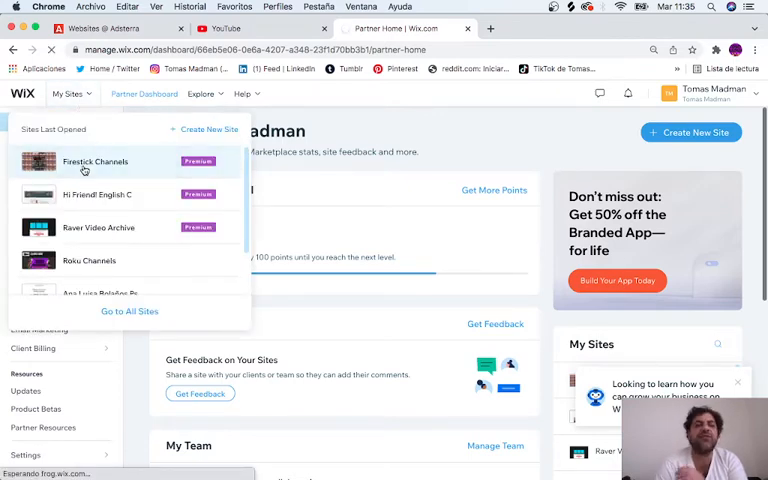
left_click(96, 162)
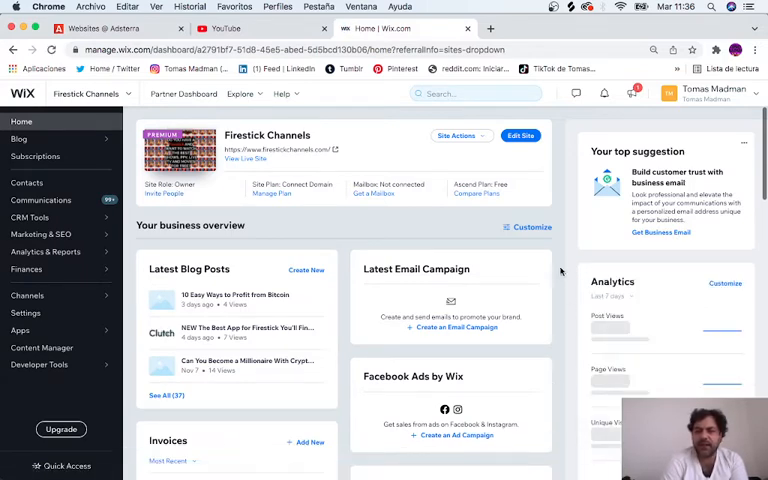
mouse_move(550, 240)
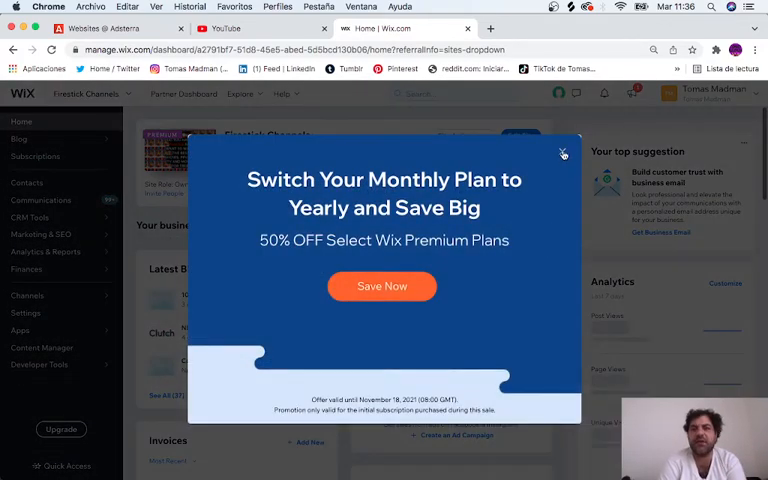
Dismiss the premium plan promo and settle back on the Wix dashboard after glancing at Adsterra
left_click(564, 152)
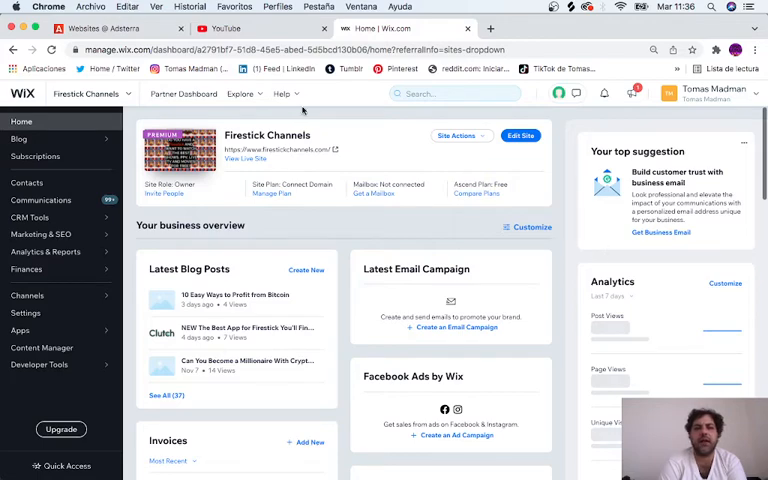
left_click(100, 28)
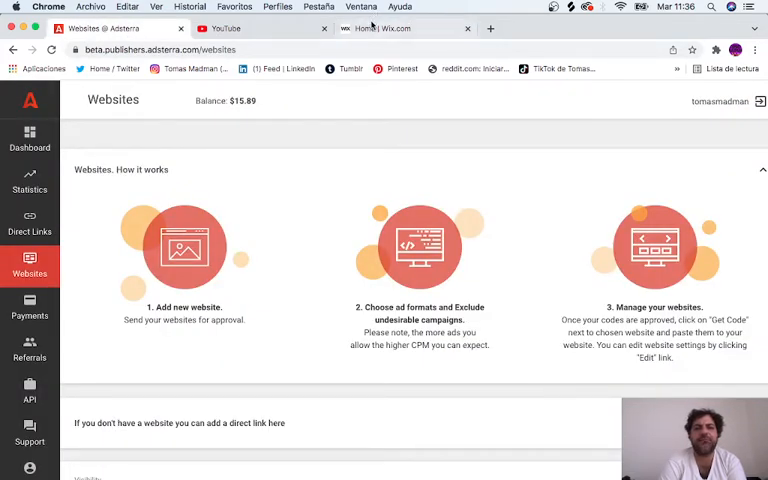
left_click(400, 28)
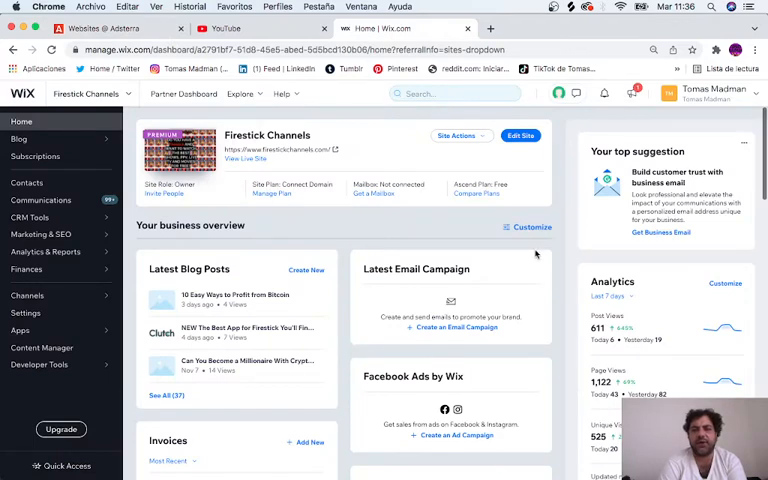
scroll("down", 3)
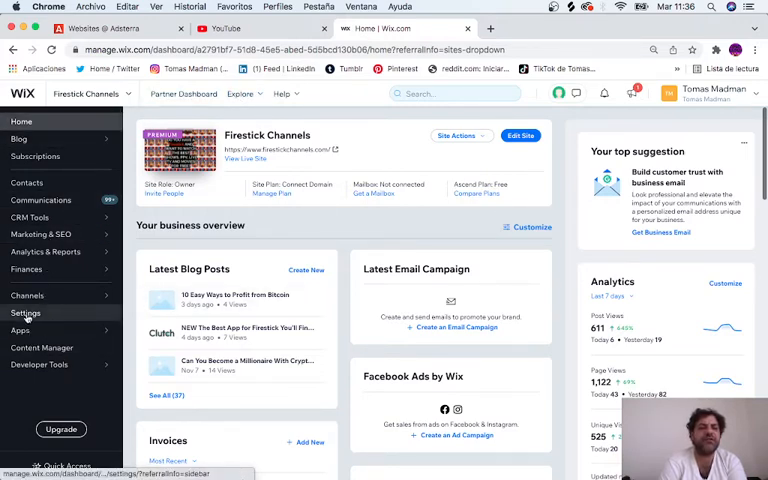
Reach Settings > Advanced > Custom Code listing the snippets, then move to the Adsterra websites page
left_click(26, 312)
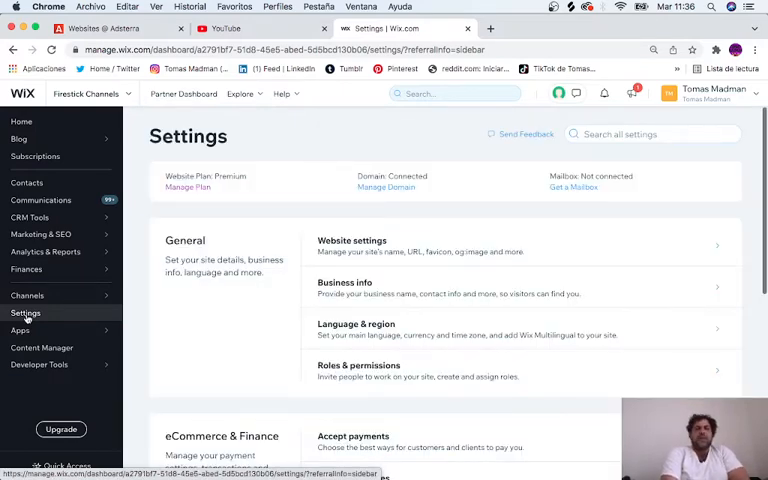
scroll("down", 3)
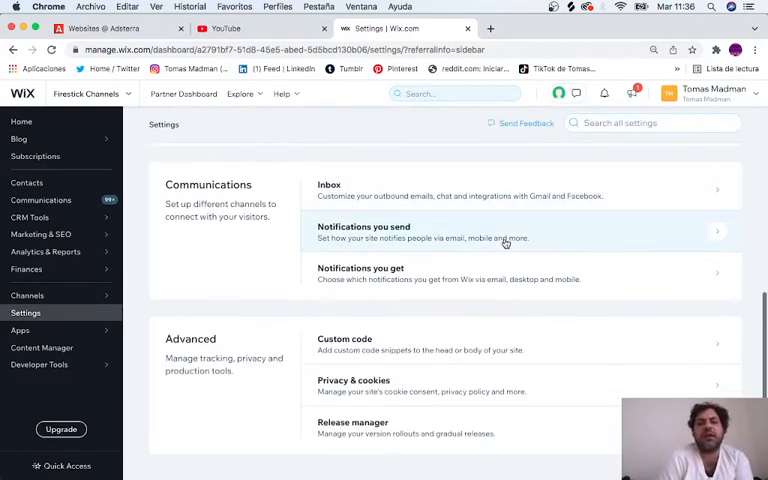
left_click(504, 232)
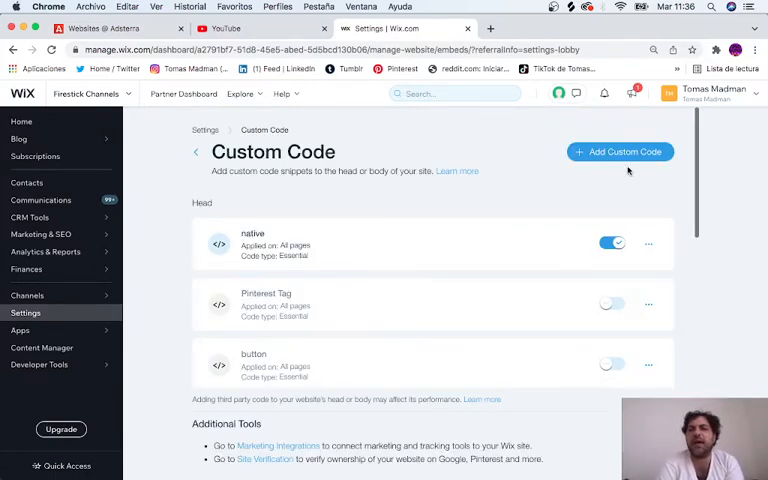
left_click(620, 152)
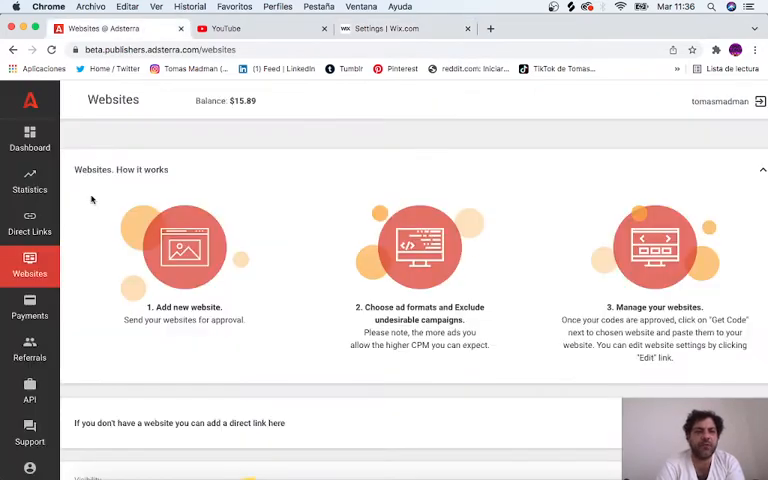
mouse_move(64, 196)
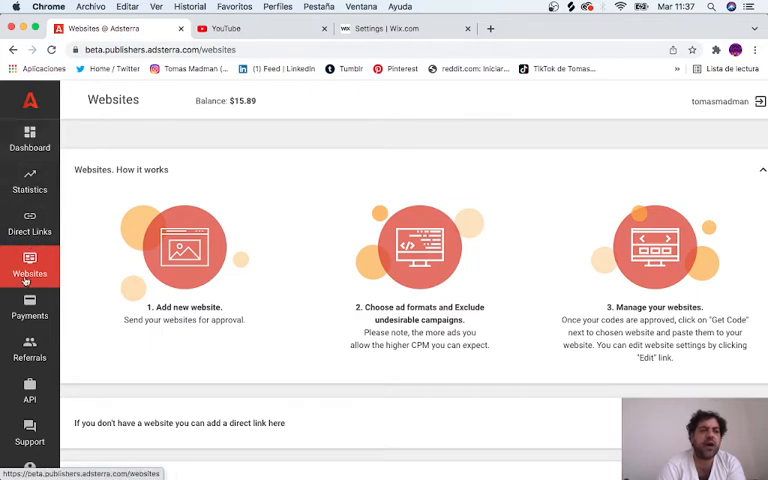
Locate the 300x250 placement in the Adsterra list and retrieve its embed code
scroll("down", 3)
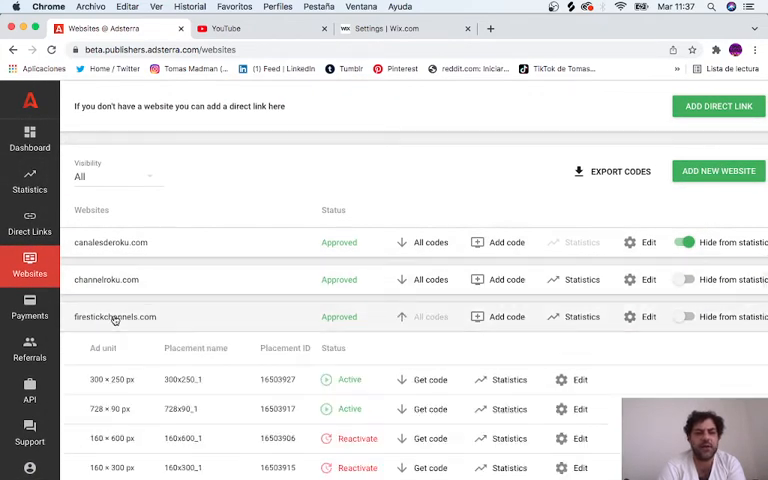
scroll("down", 3)
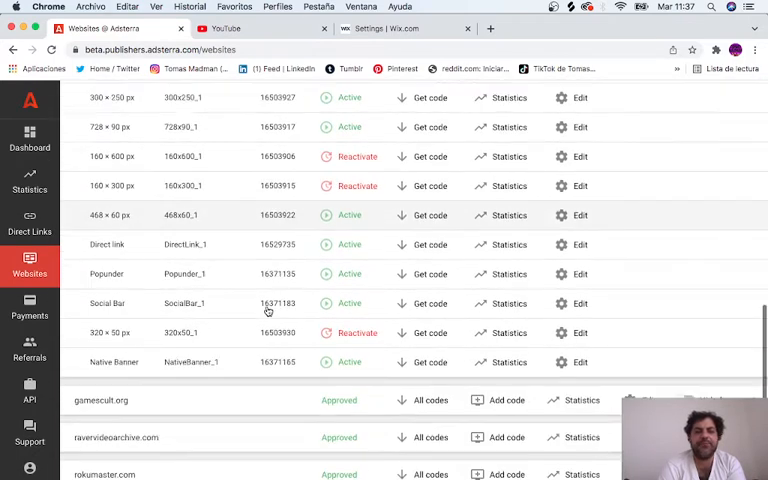
scroll("down", 3)
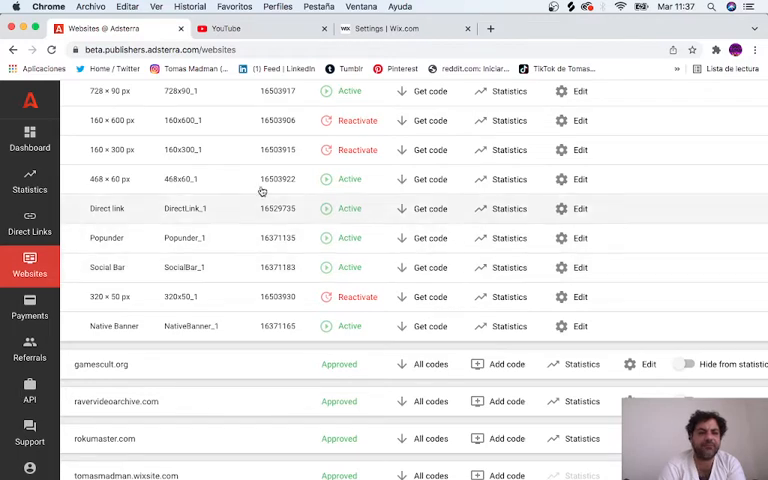
scroll("down", 3)
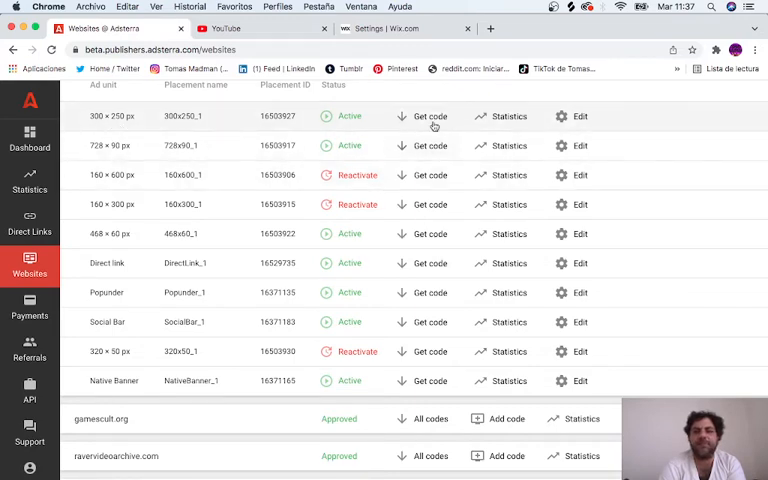
left_click(430, 116)
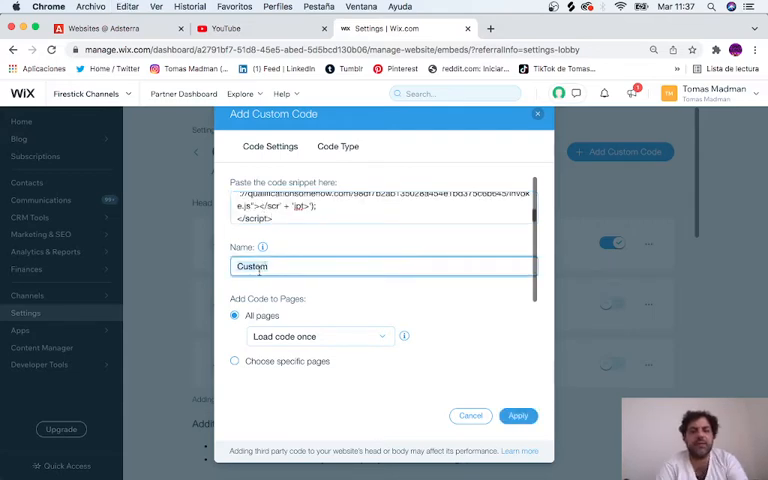
Name the pasted ad snippet '250 x 300', keep All pages, and apply it
type("250")
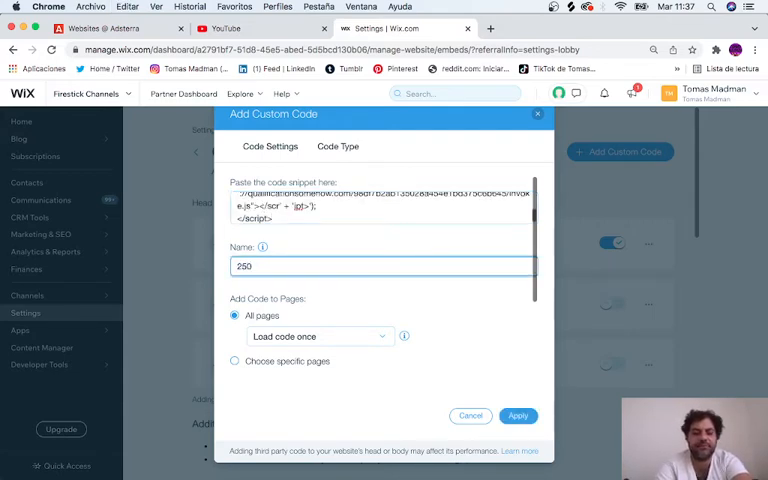
type("x 300")
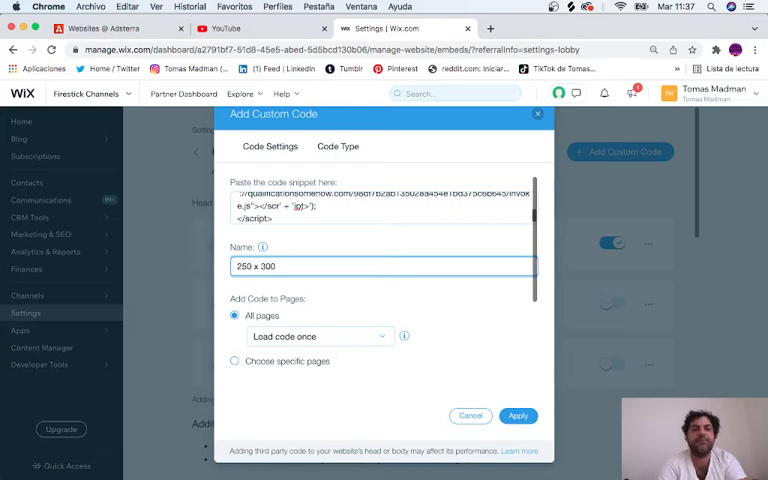
scroll("down", 3)
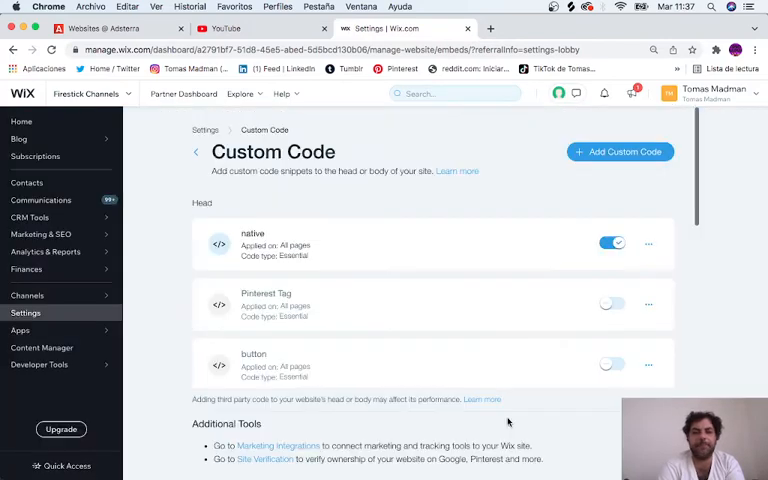
scroll("down", 3)
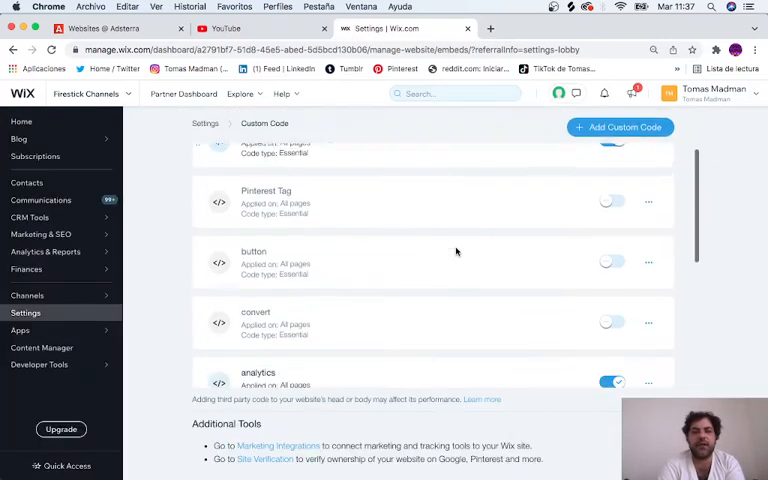
scroll("down", 3)
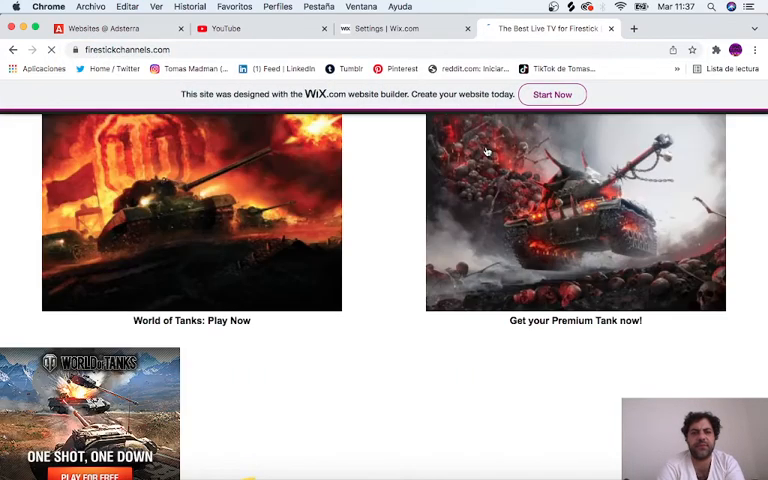
Check the live Firestick Channels site for the ad and return to the custom code settings
scroll("down", 3)
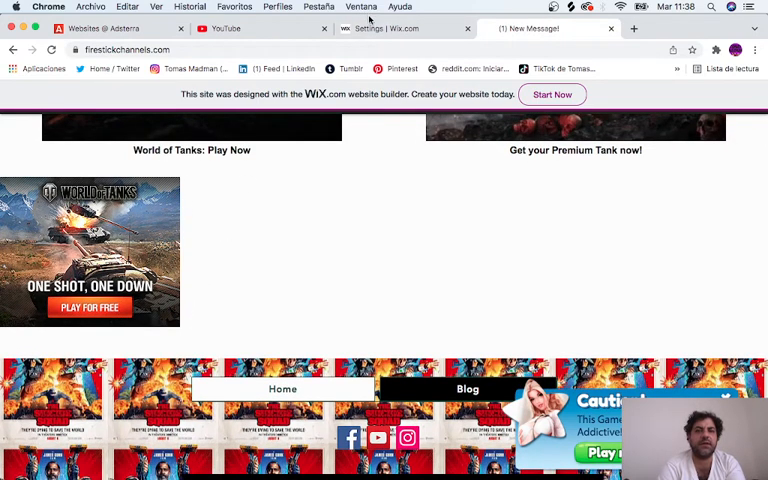
left_click(404, 28)
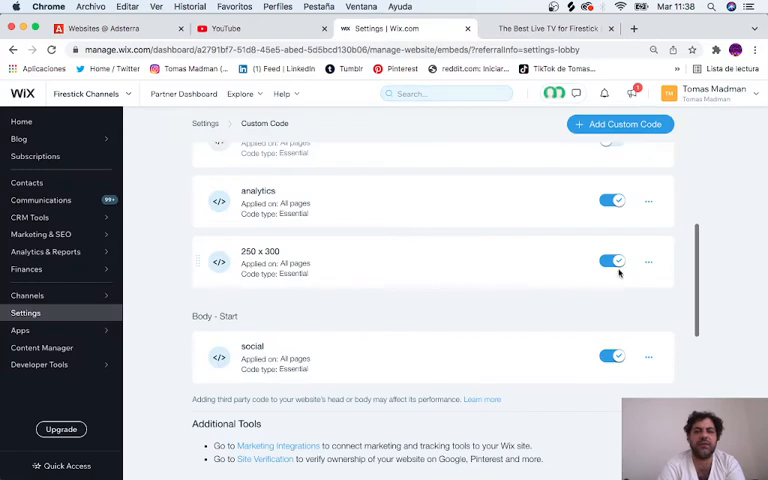
left_click(612, 260)
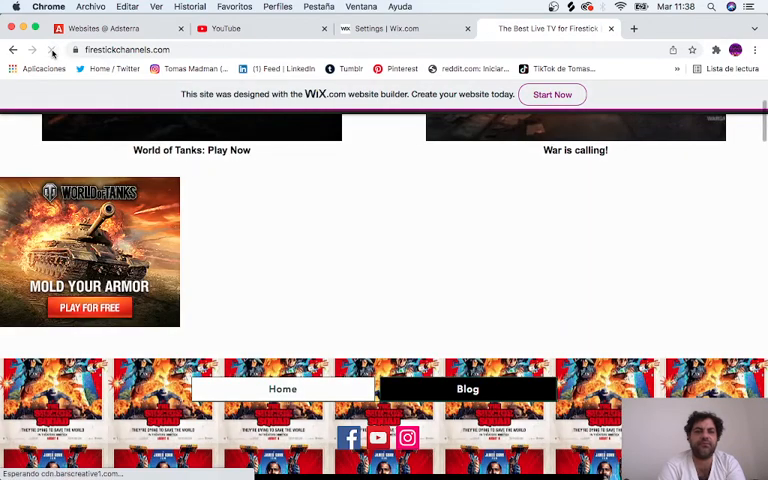
scroll("down", 3)
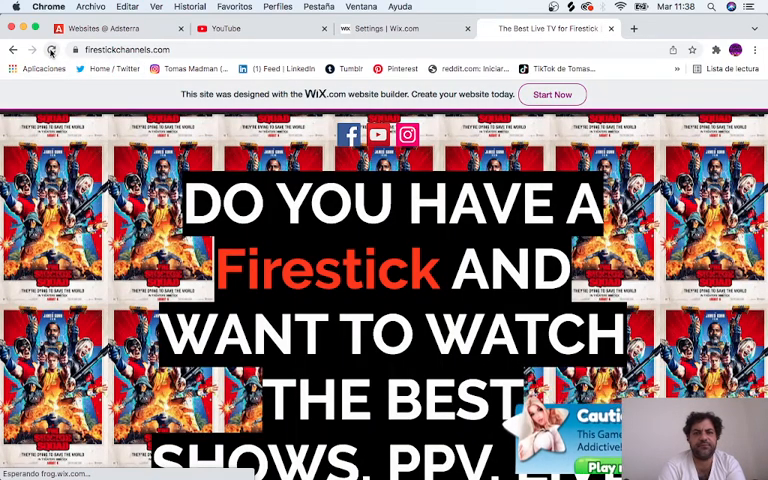
scroll("down", 3)
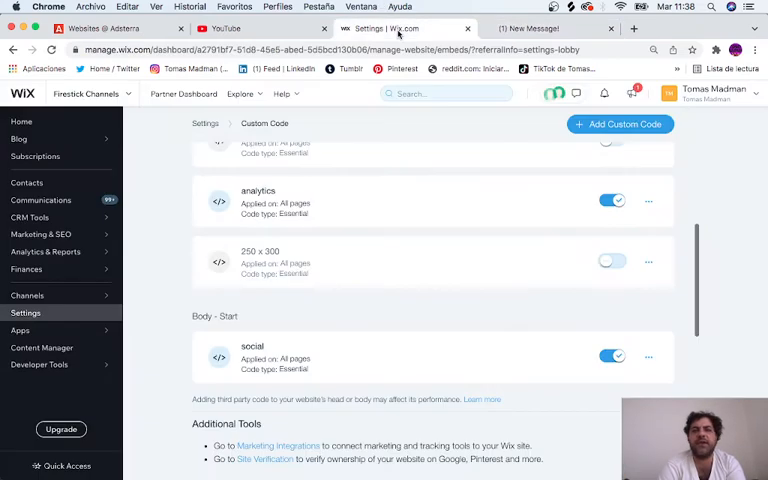
Look over the live site once more, then return to the custom code list with the 250 x 300 snippet on
left_click(612, 260)
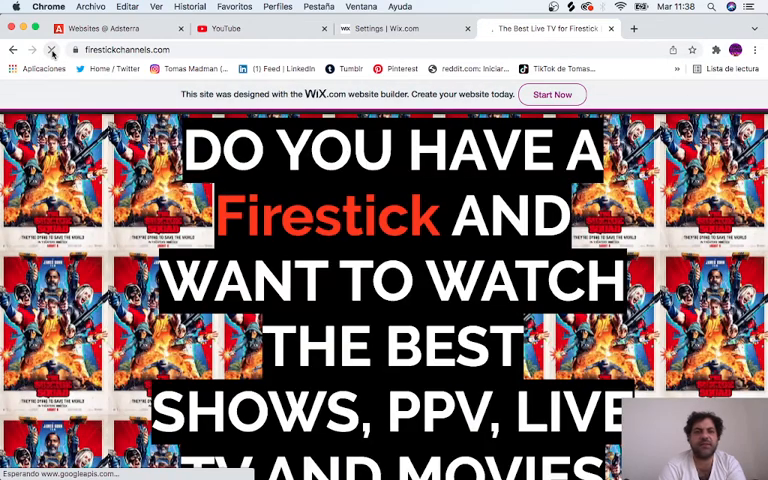
scroll("down", 3)
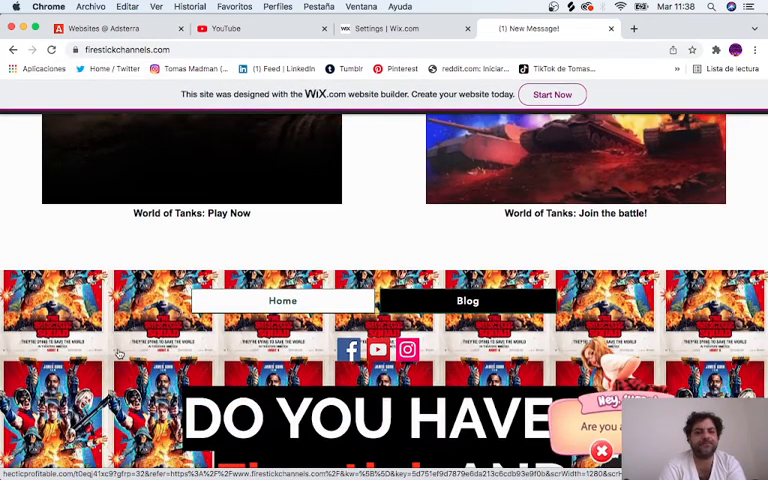
left_click(118, 352)
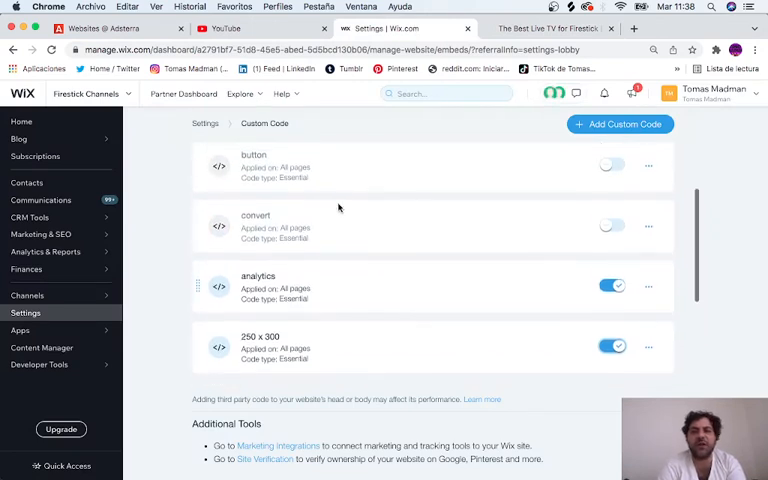
scroll("down", 3)
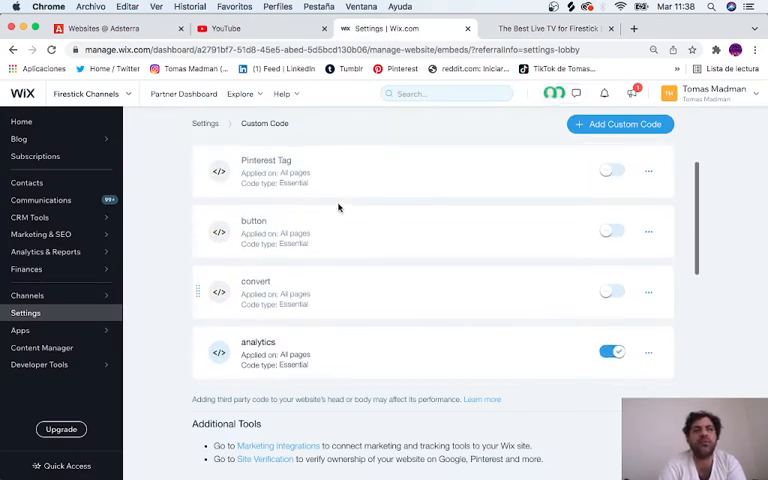